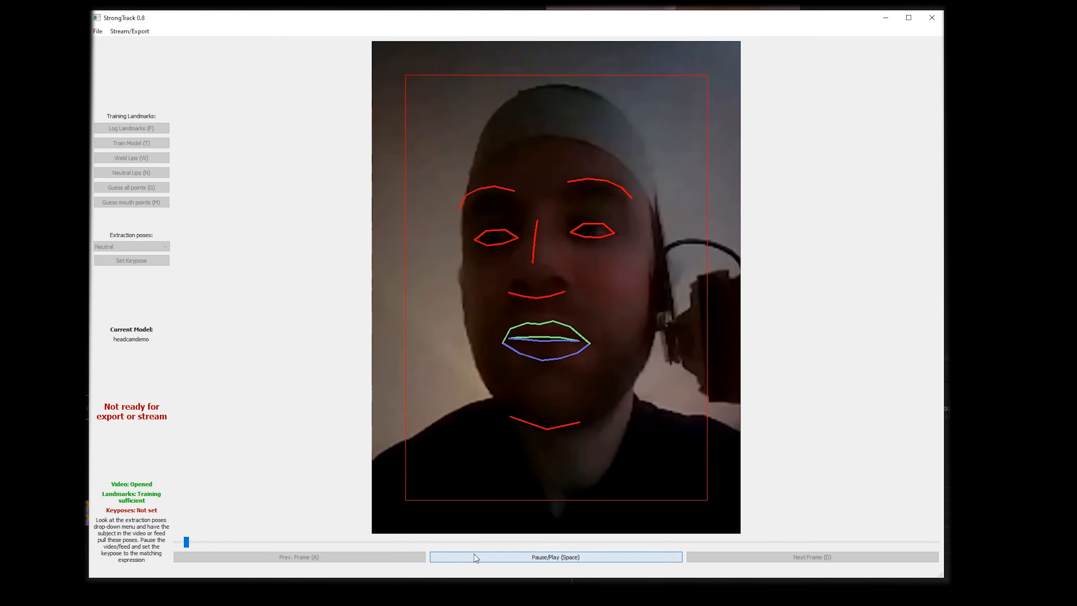
# - Toggle Pause/Play to run the head-camera video with landmarks following brows, eyes, nose, mouth and jaw
pyautogui.click(555, 556)
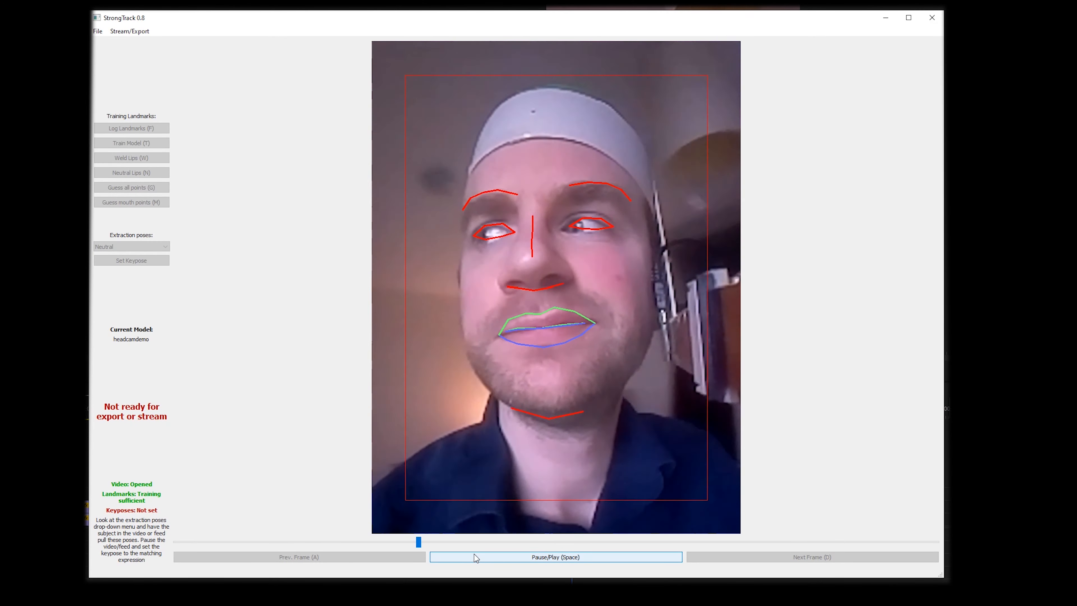
pyautogui.click(554, 557)
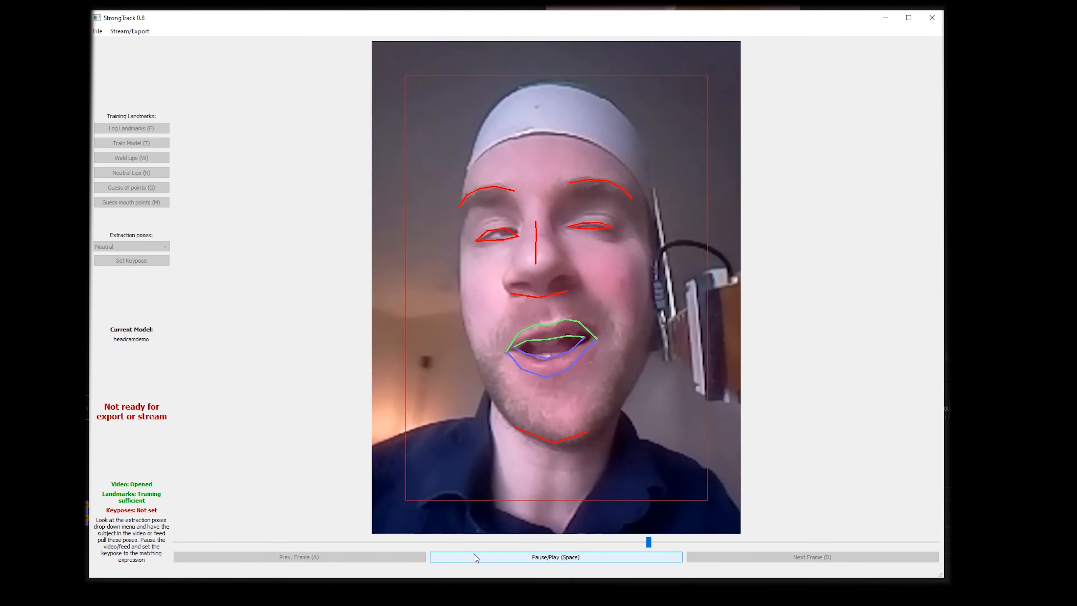
pyautogui.click(555, 557)
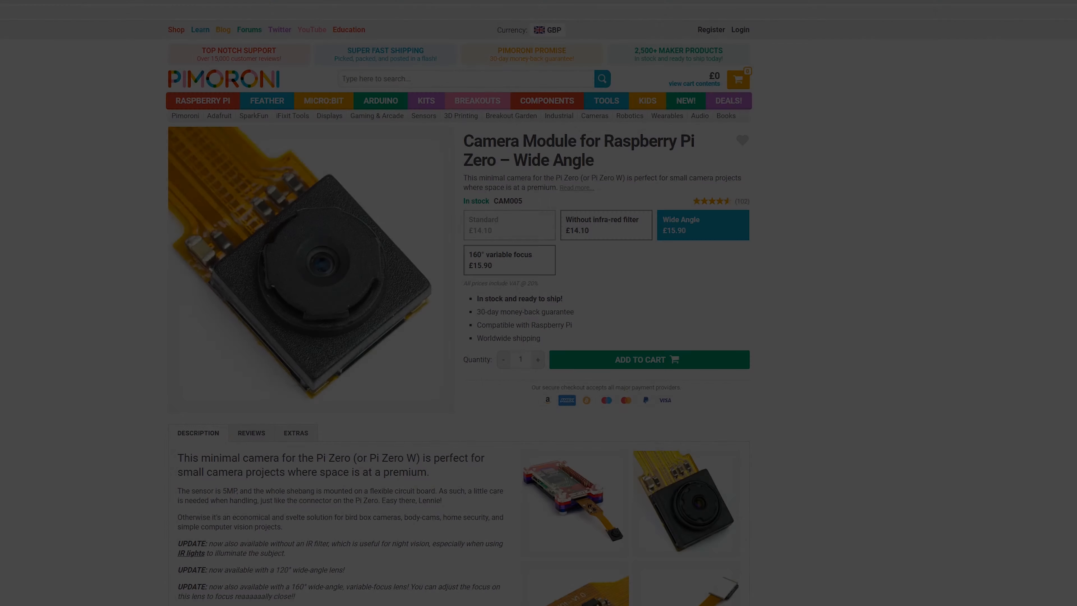
# - Scroll through the wide-angle Pi Zero camera module's description and back to the top
pyautogui.scroll(-3)
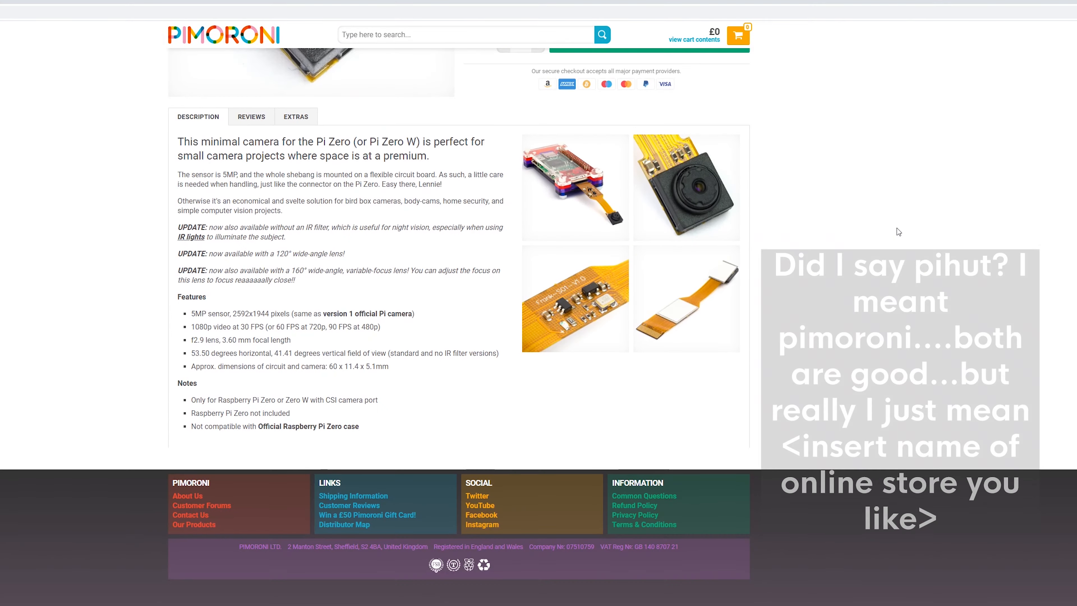
pyautogui.scroll(3)
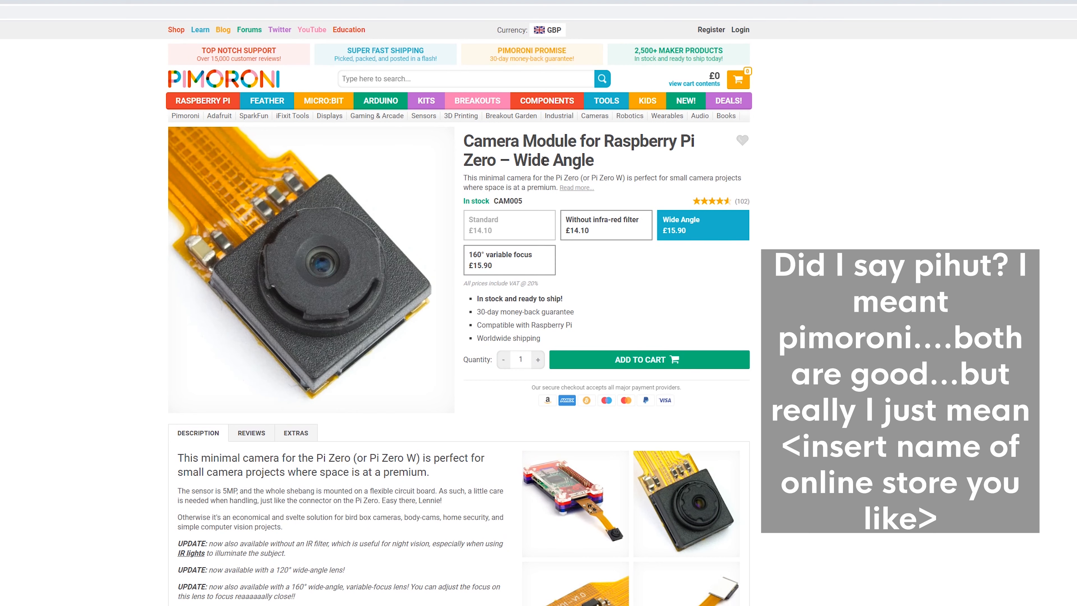
pyautogui.moveTo(781, 163)
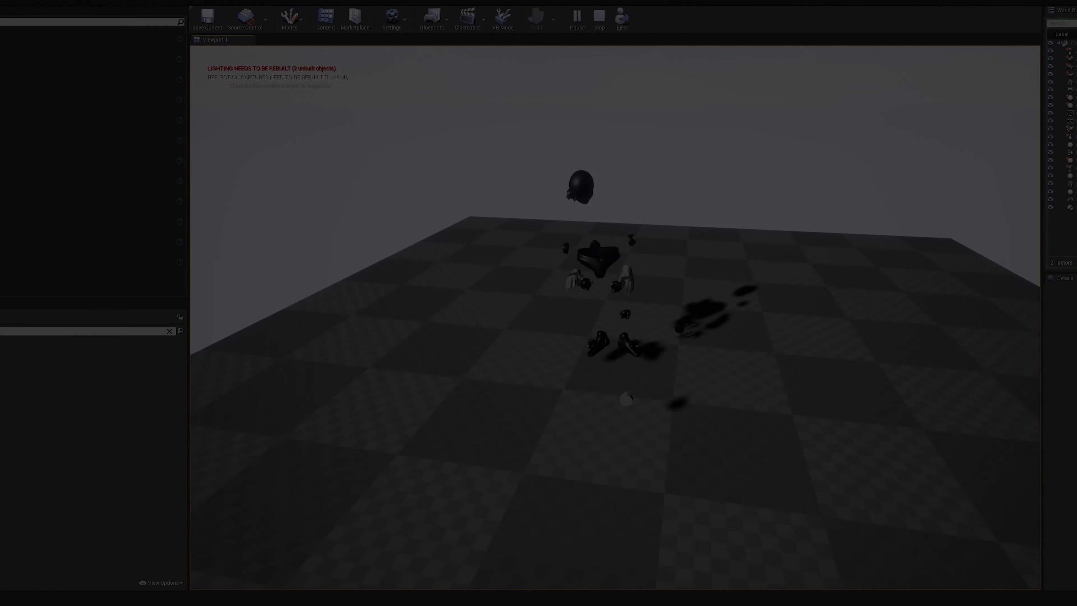
# - Switch from the Unreal Engine level back to StrongTrack and resume the tracked video playback
pyautogui.click(536, 17)
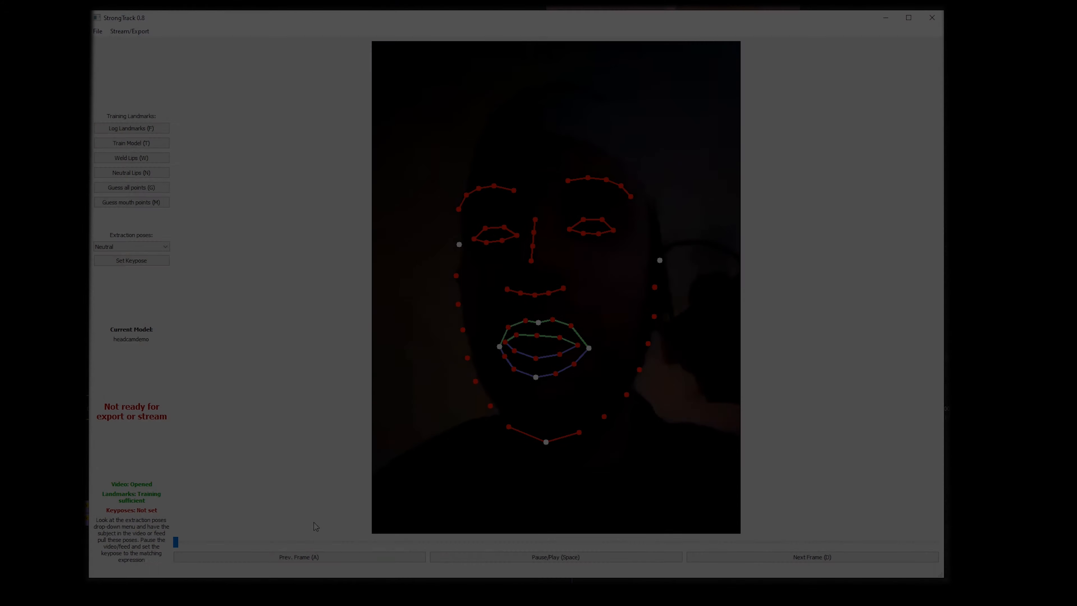
pyautogui.click(555, 556)
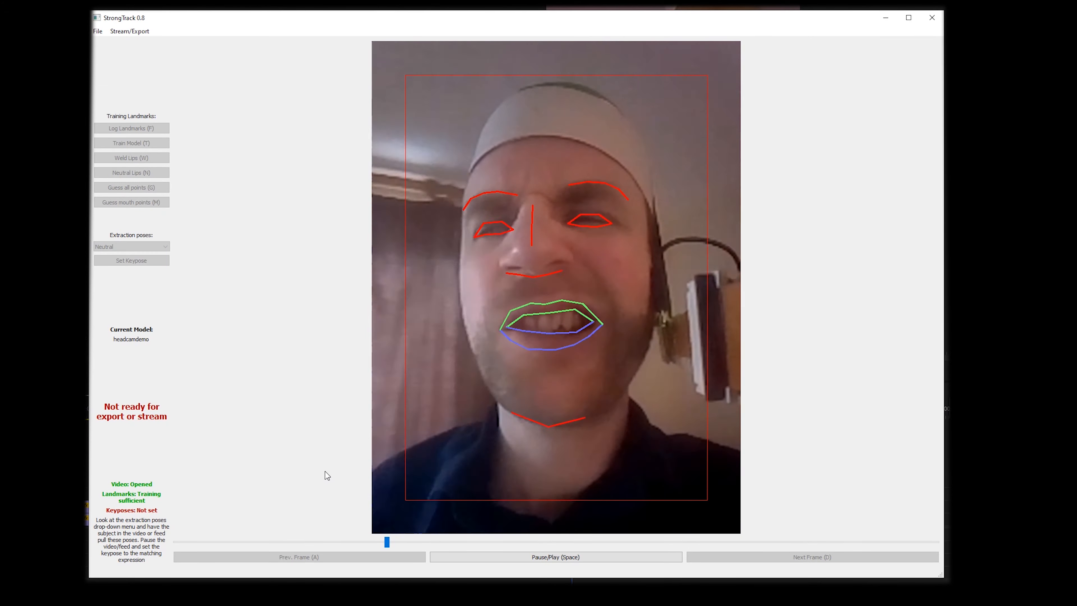